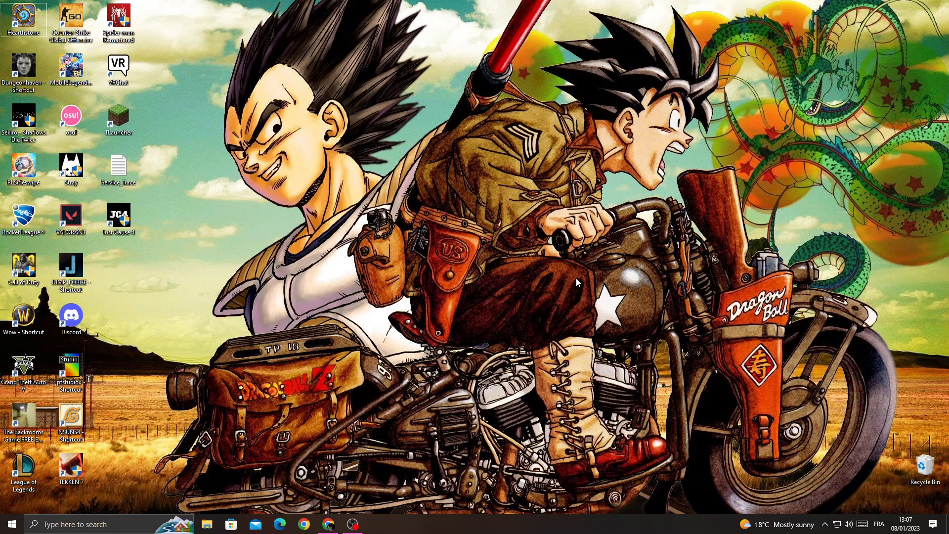
pyautogui.moveTo(385, 388)
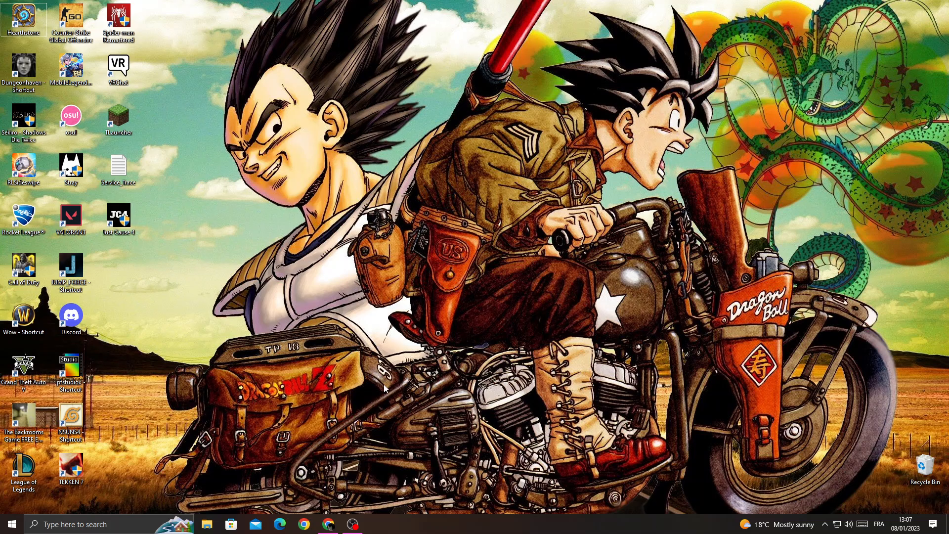
# Step: Bring up the Ecwid control panel and show the General settings store profile with address fields
pyautogui.click(329, 524)
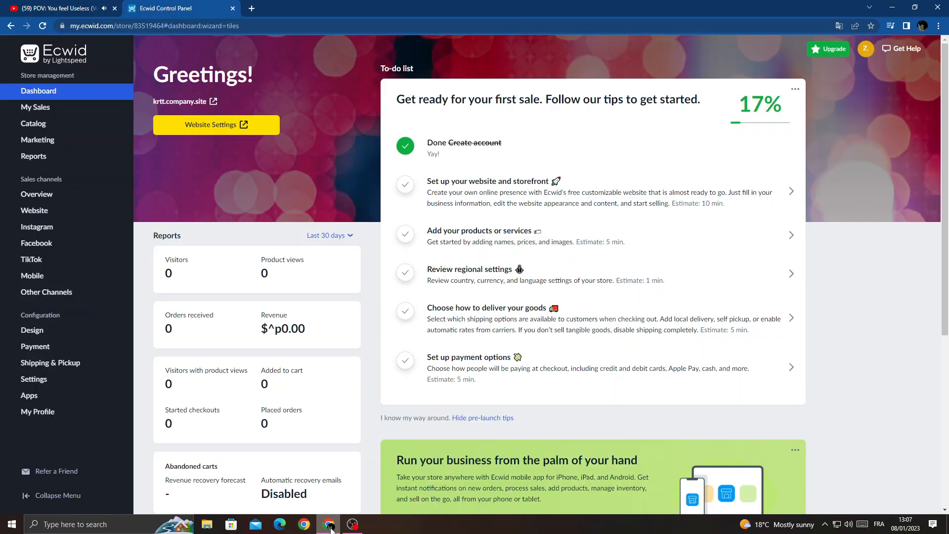
pyautogui.click(34, 379)
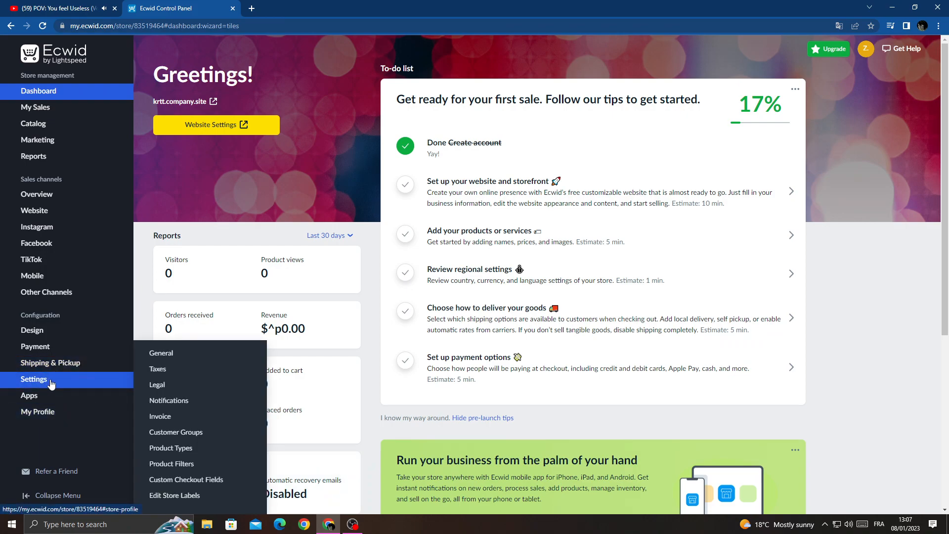
pyautogui.click(161, 352)
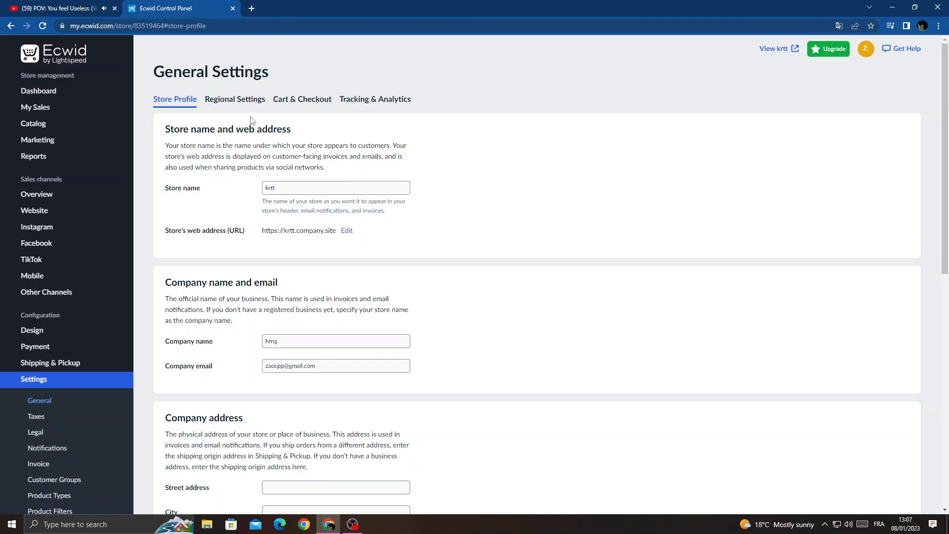
pyautogui.scroll(-3)
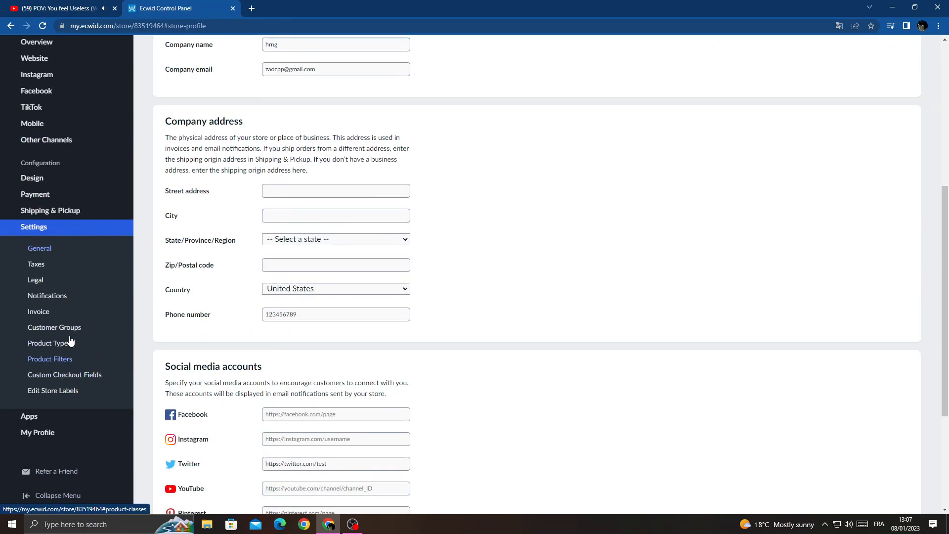
pyautogui.moveTo(22, 354)
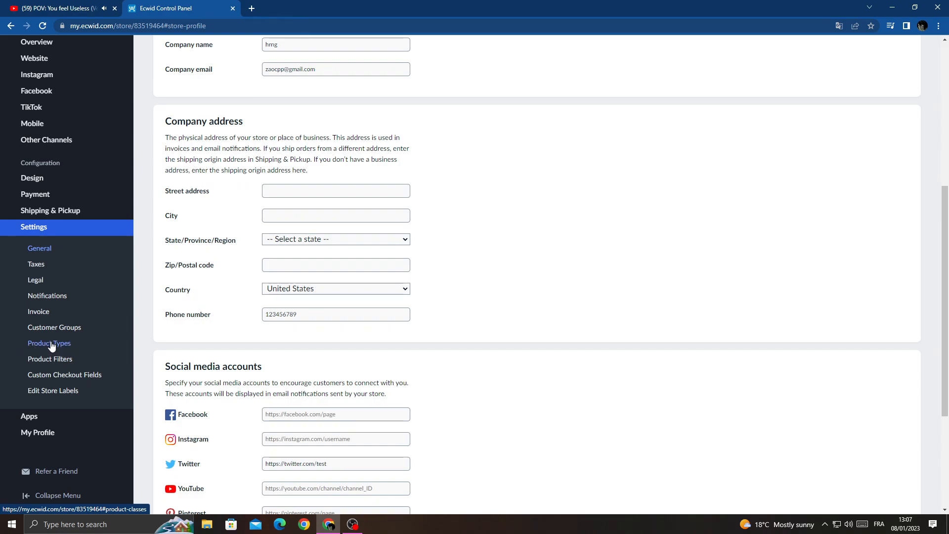
# Step: Add a new product type and choose Animals & Pet Supplies from the dialog
pyautogui.click(49, 343)
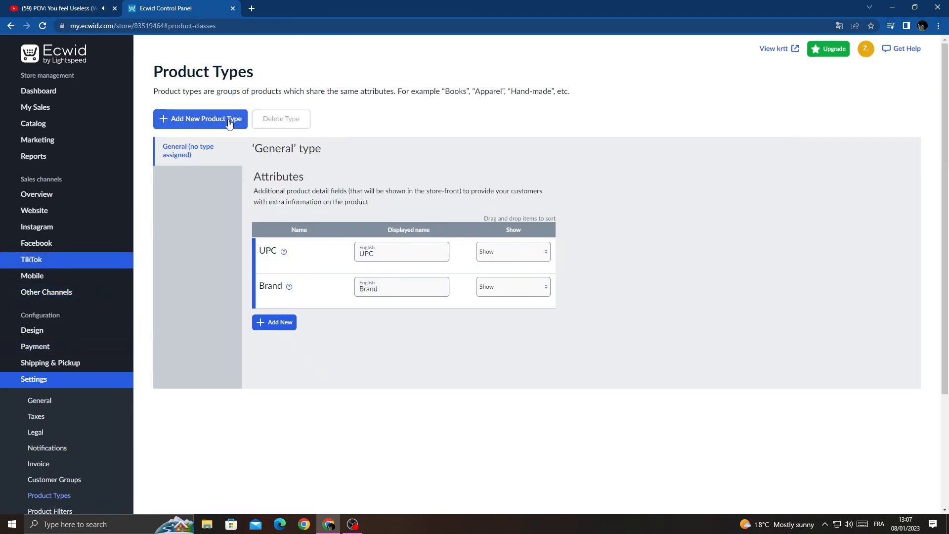
pyautogui.click(199, 119)
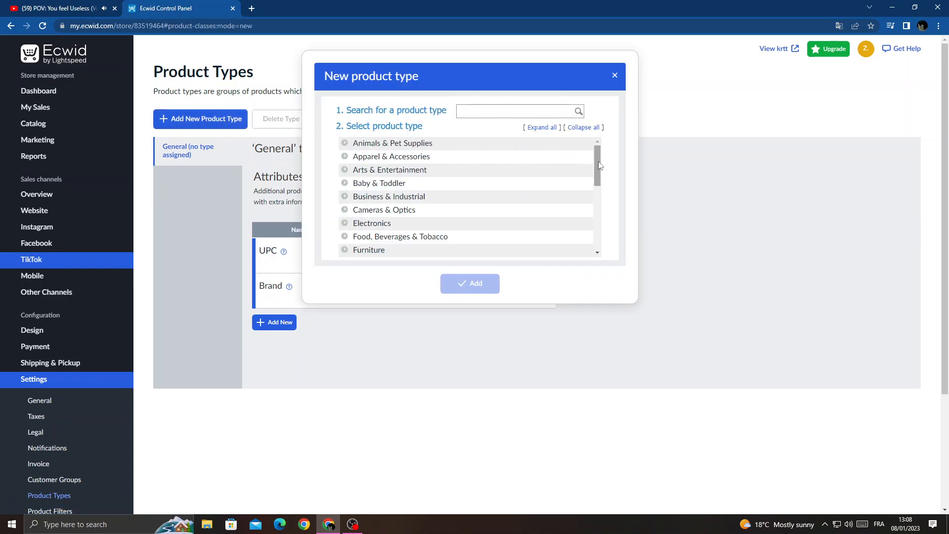
pyautogui.moveTo(565, 151)
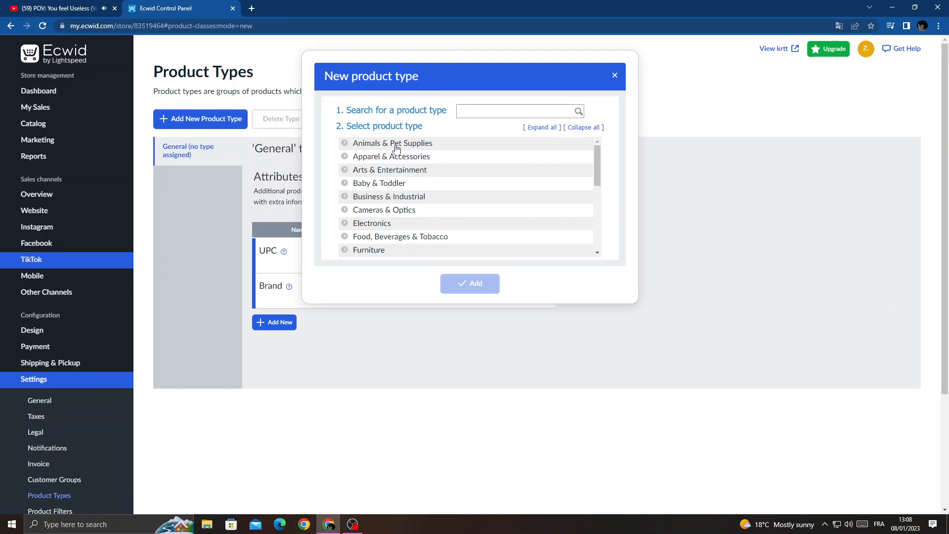
pyautogui.click(469, 283)
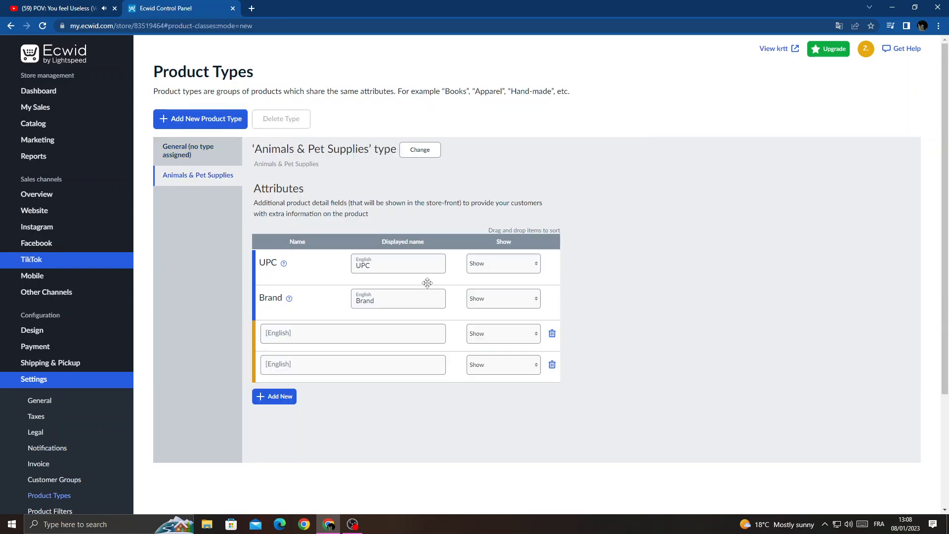
# Step: Select the Animals & Pet Supplies type and make its name editable for renaming
pyautogui.click(188, 151)
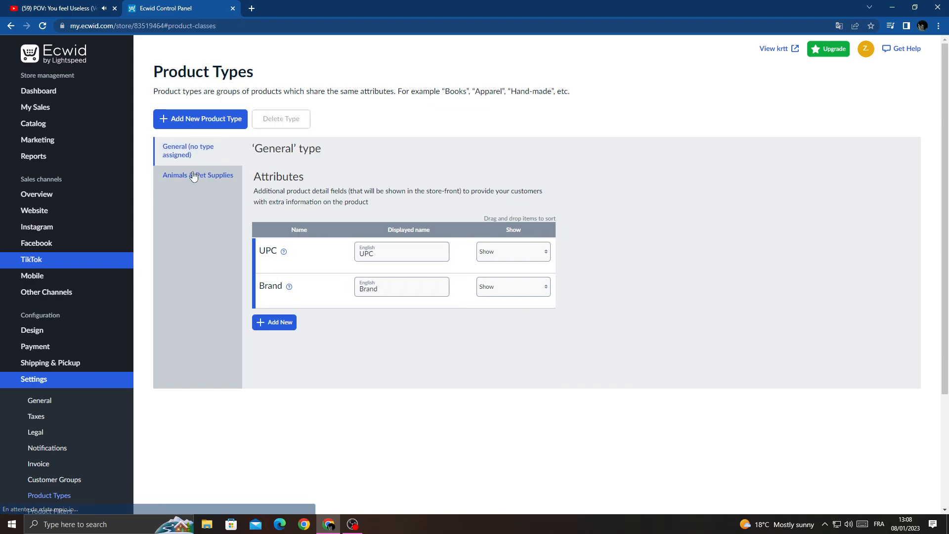
pyautogui.click(197, 175)
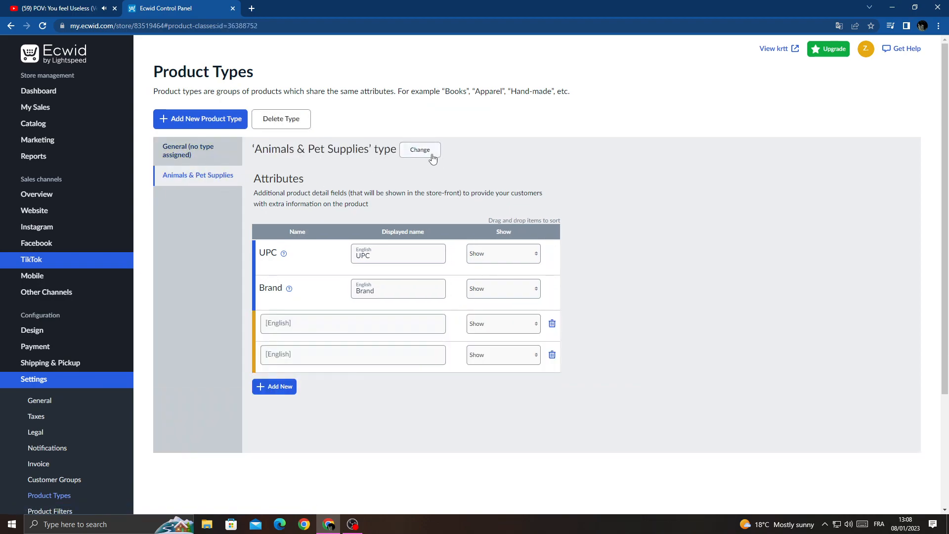
pyautogui.click(419, 149)
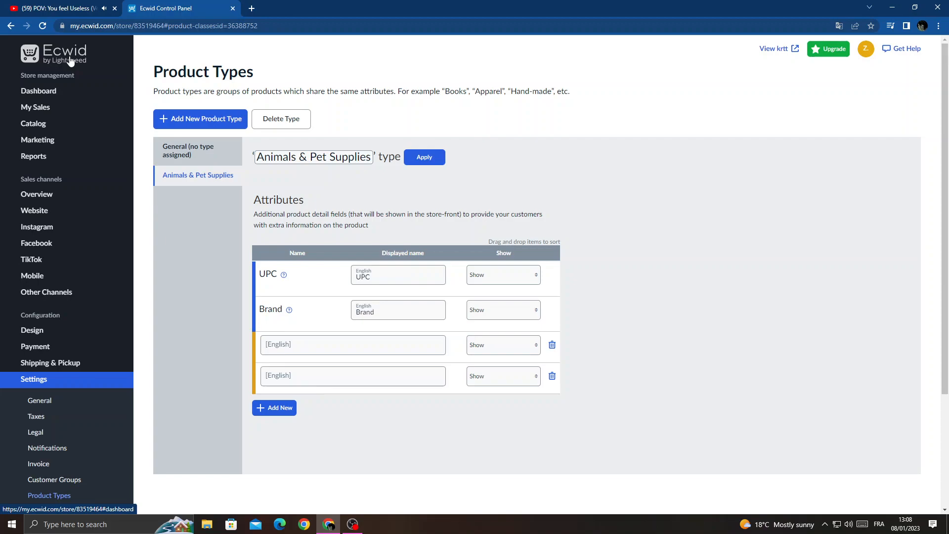
pyautogui.click(38, 91)
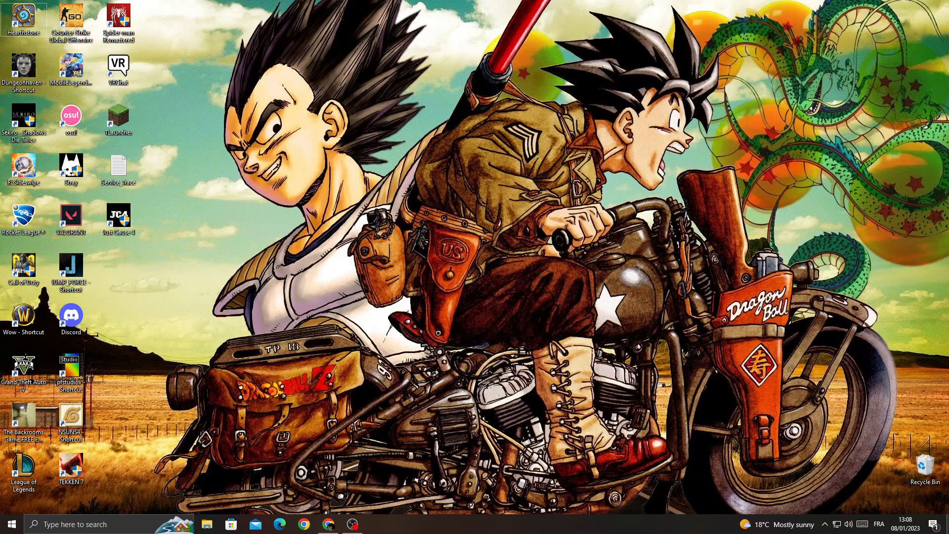
pyautogui.moveTo(730, 304)
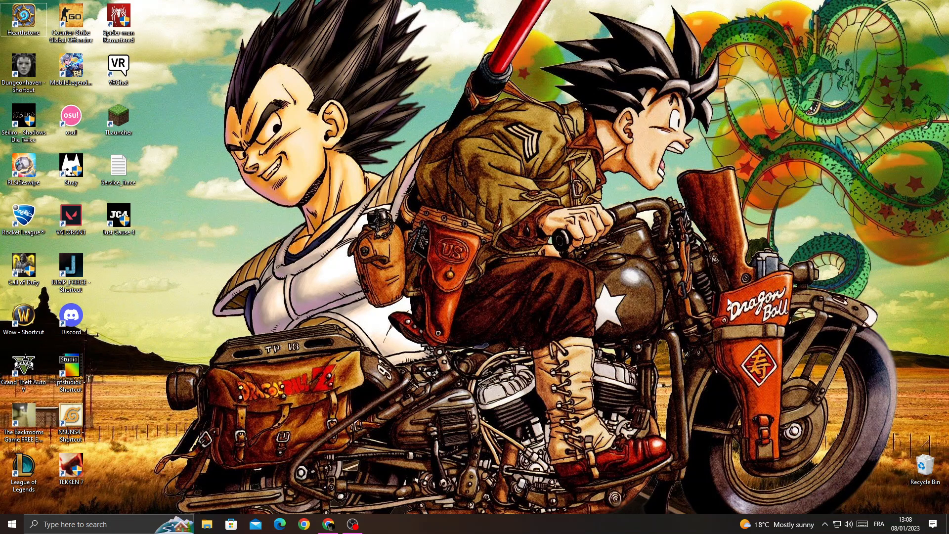